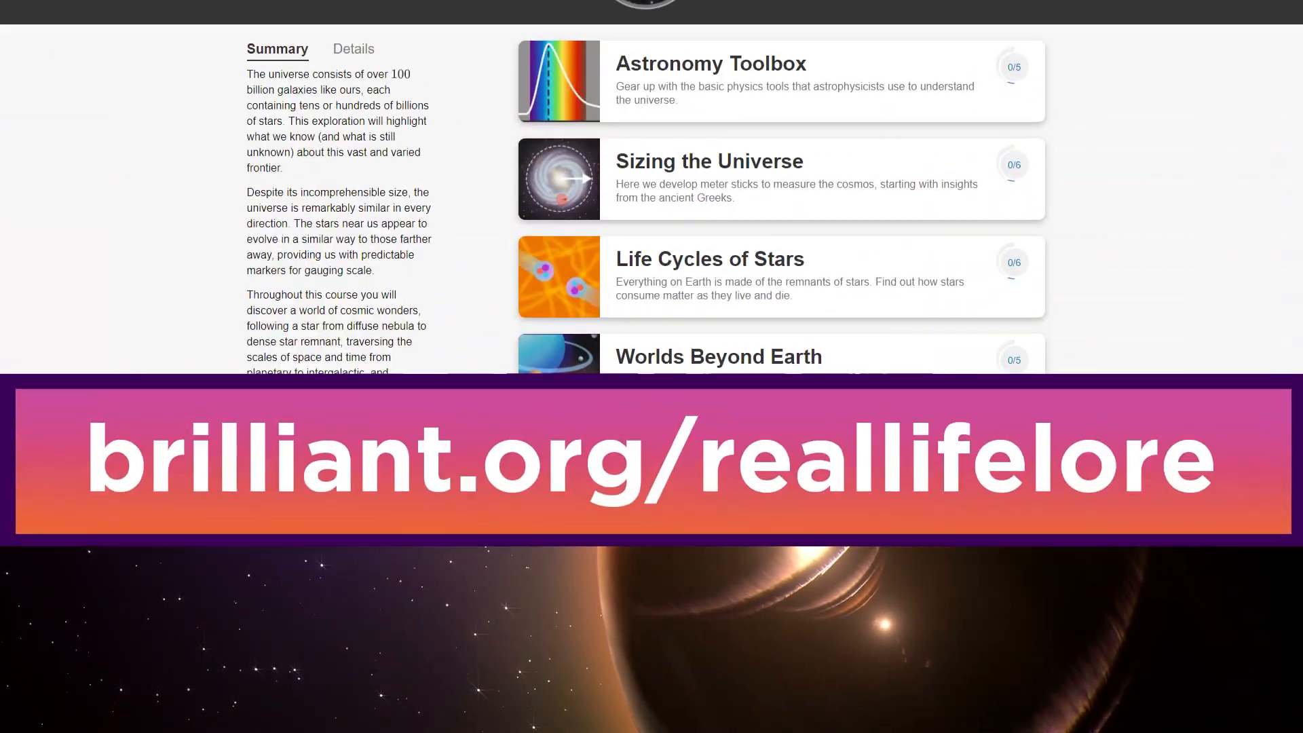
# Enter the Astronomy Toolbox chapter and advance through the Matter lesson past the states-of-matter question.
pyautogui.scroll(3)
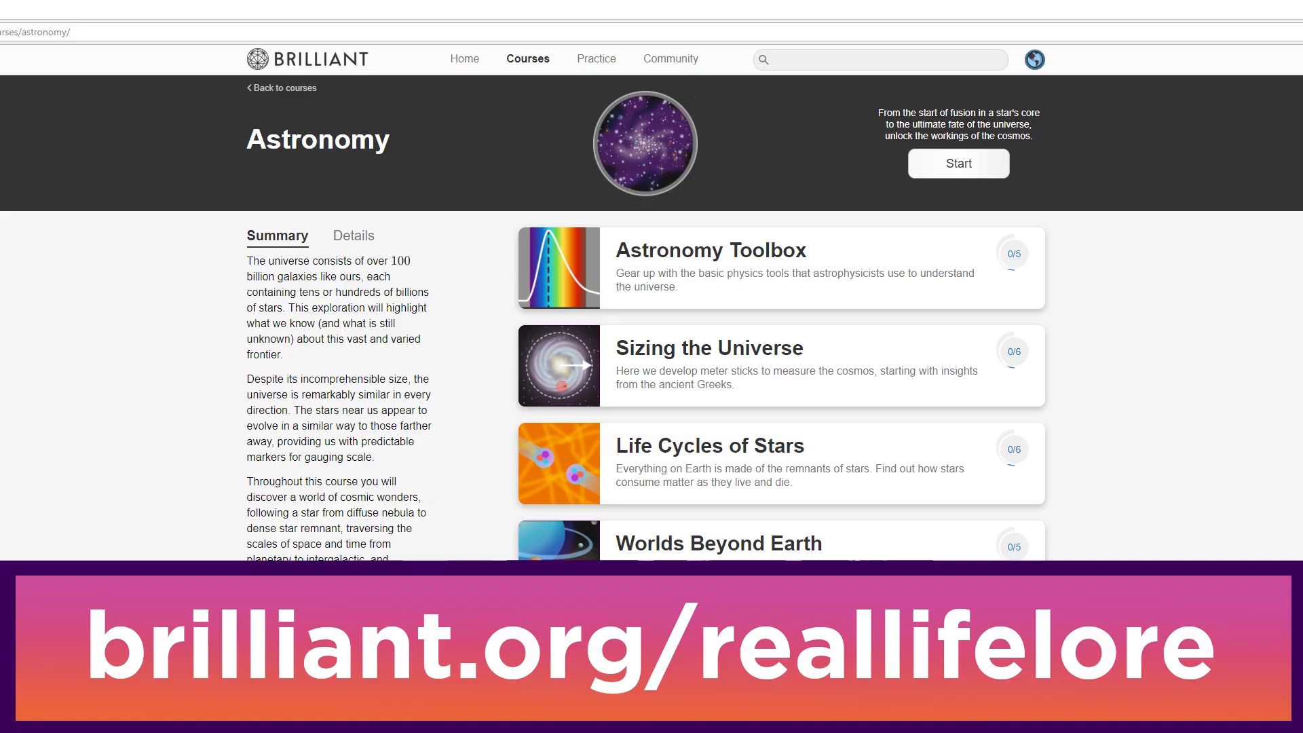
pyautogui.click(712, 250)
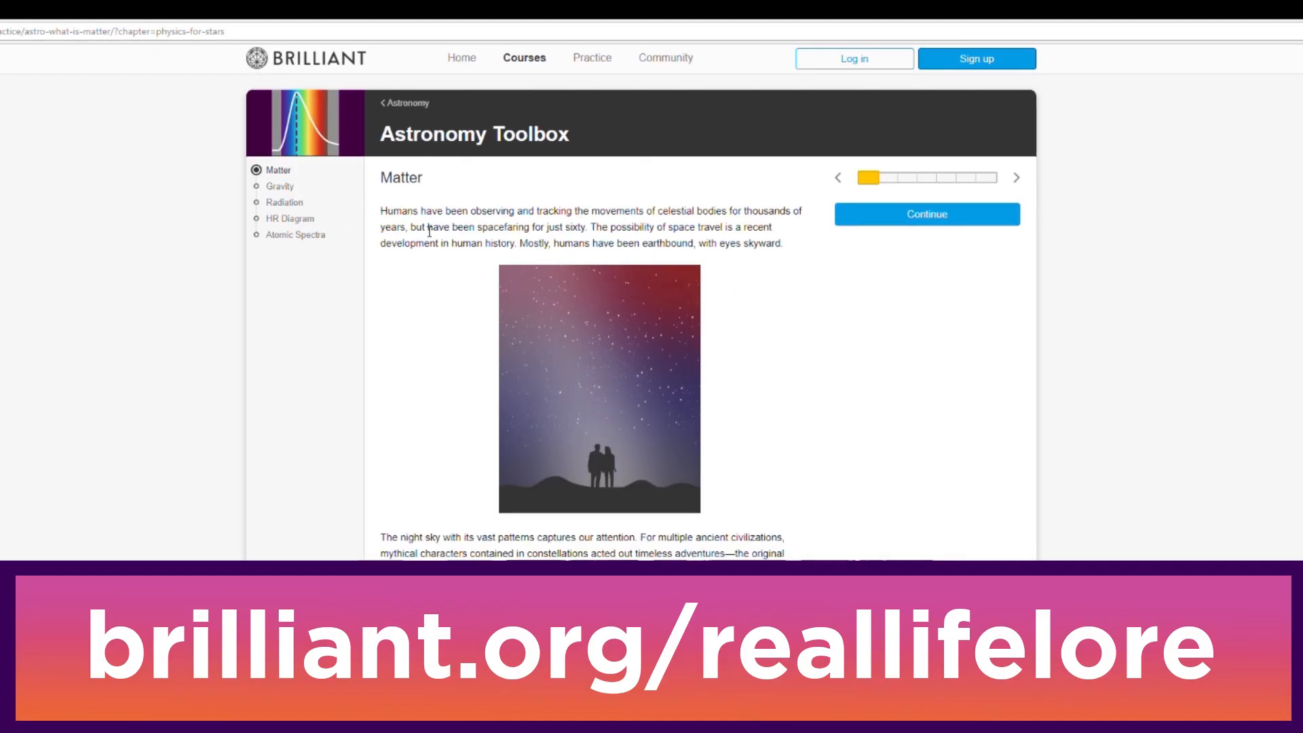
pyautogui.click(1015, 177)
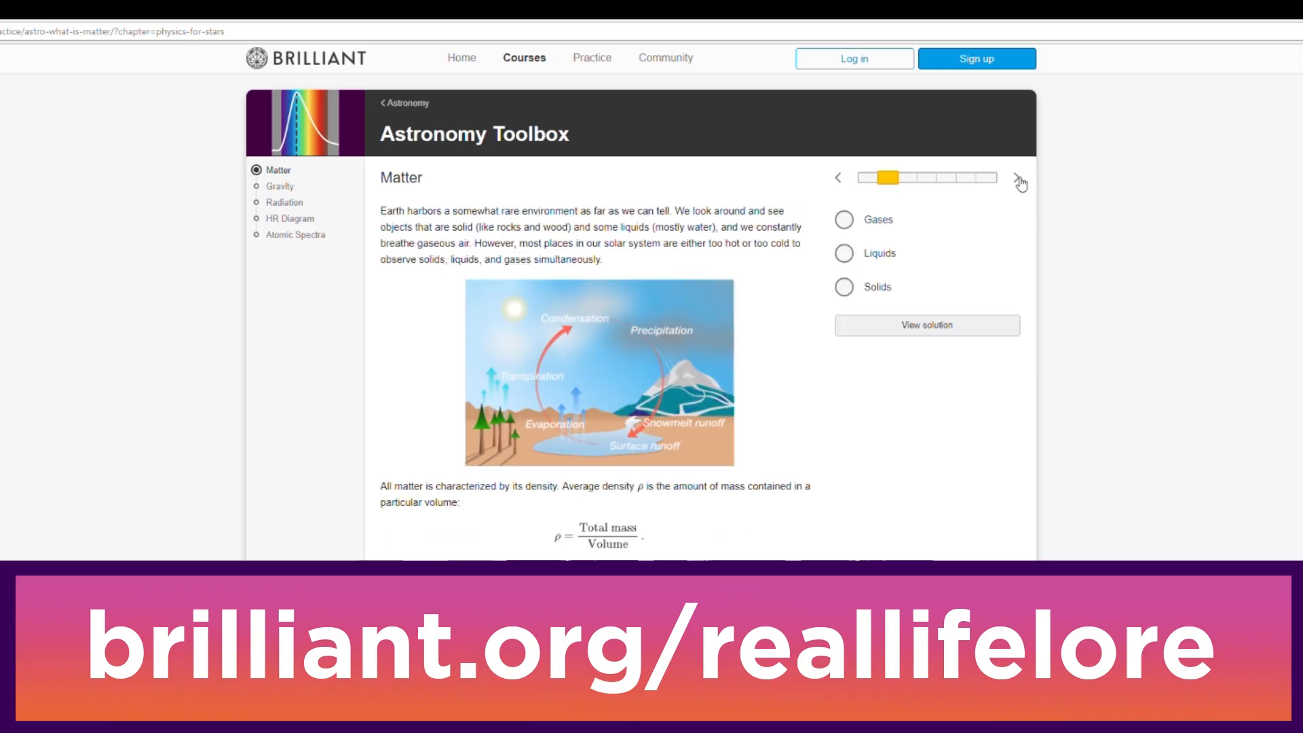
pyautogui.click(1021, 178)
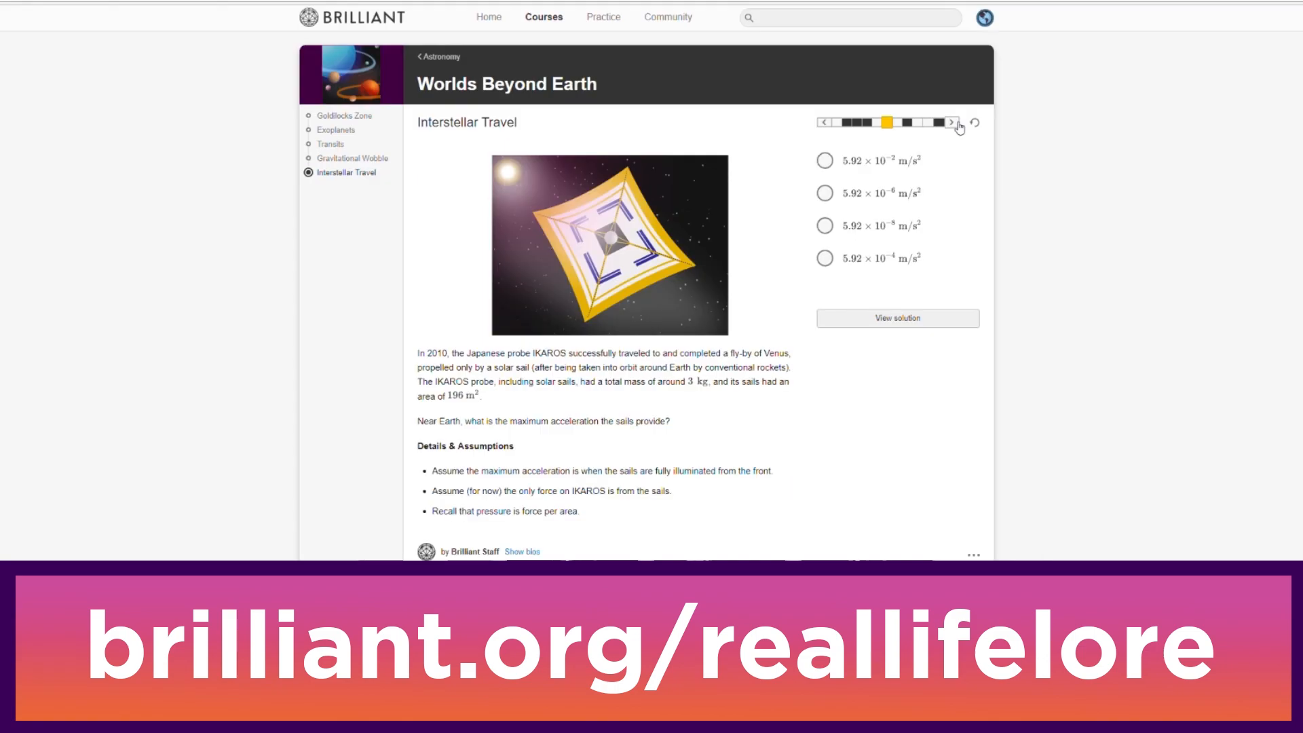
# Reveal the laser-propulsion question's 150-hour solution, review it, and move to the next question.
pyautogui.click(950, 123)
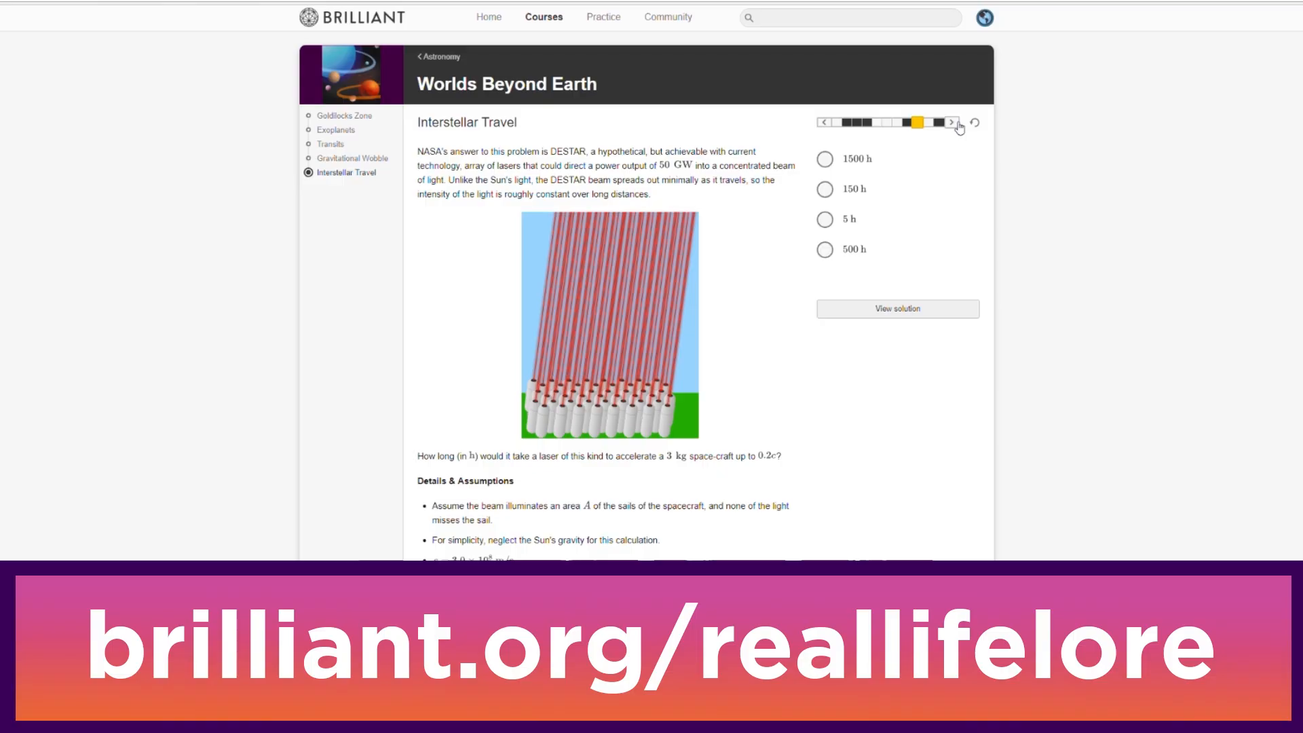
pyautogui.click(897, 308)
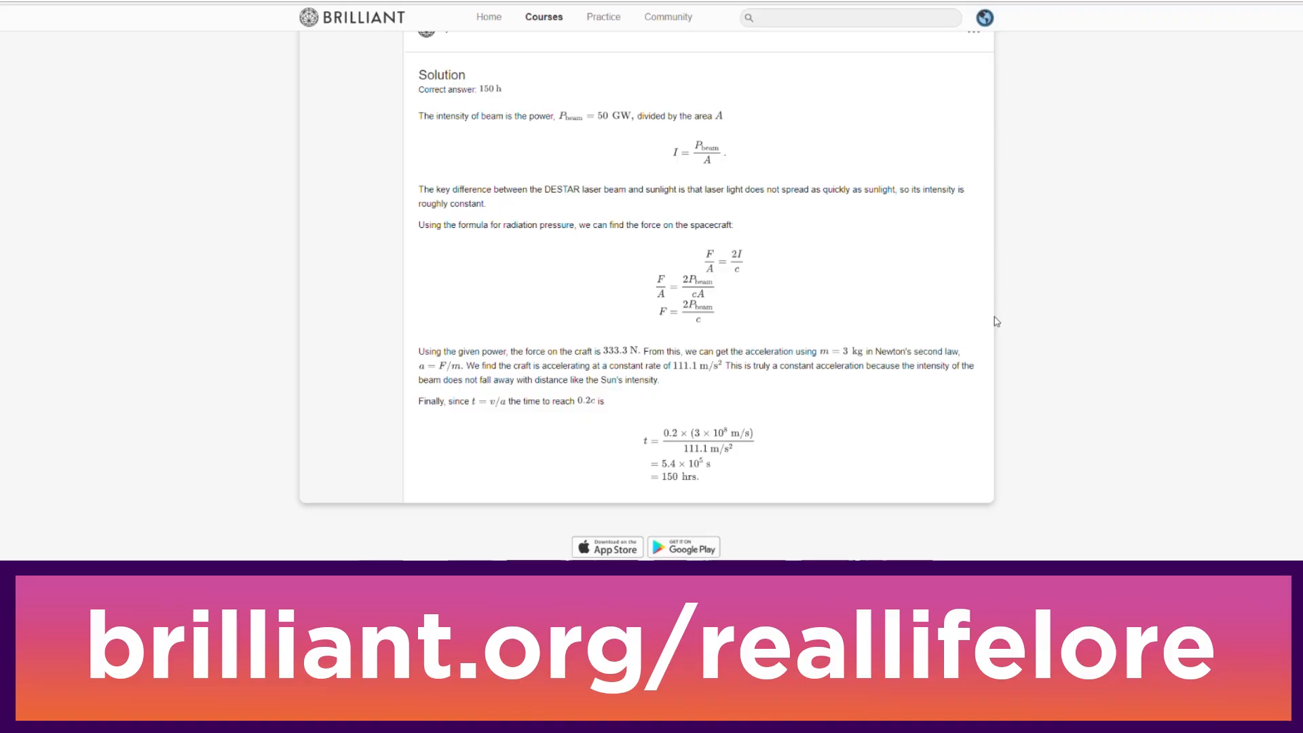
pyautogui.moveTo(1003, 321)
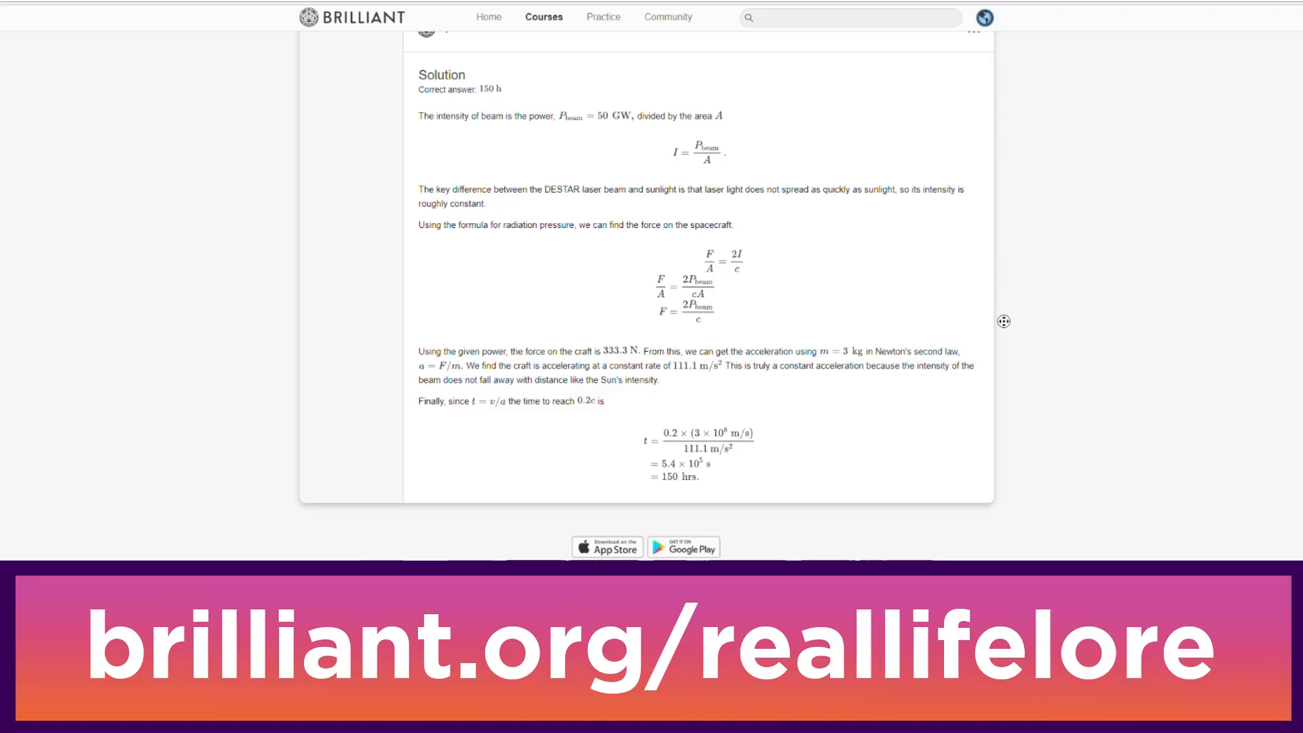
pyautogui.scroll(3)
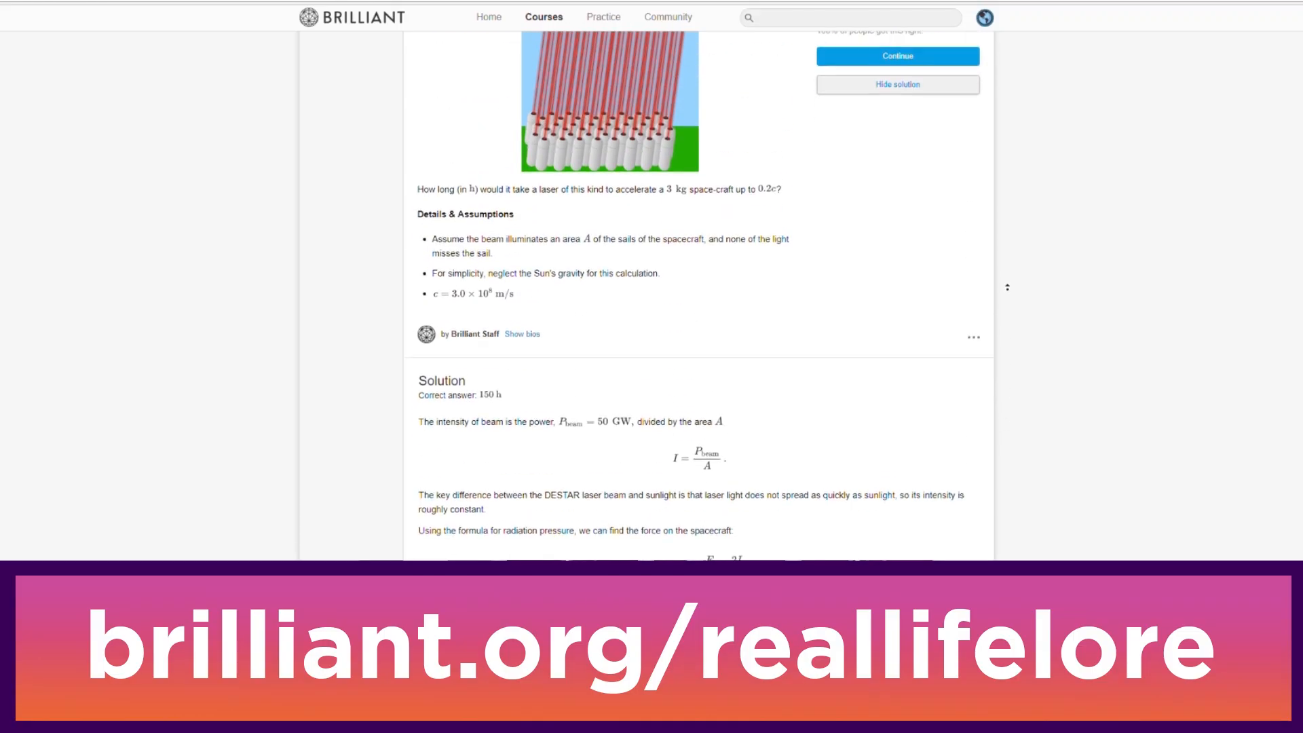
pyautogui.scroll(3)
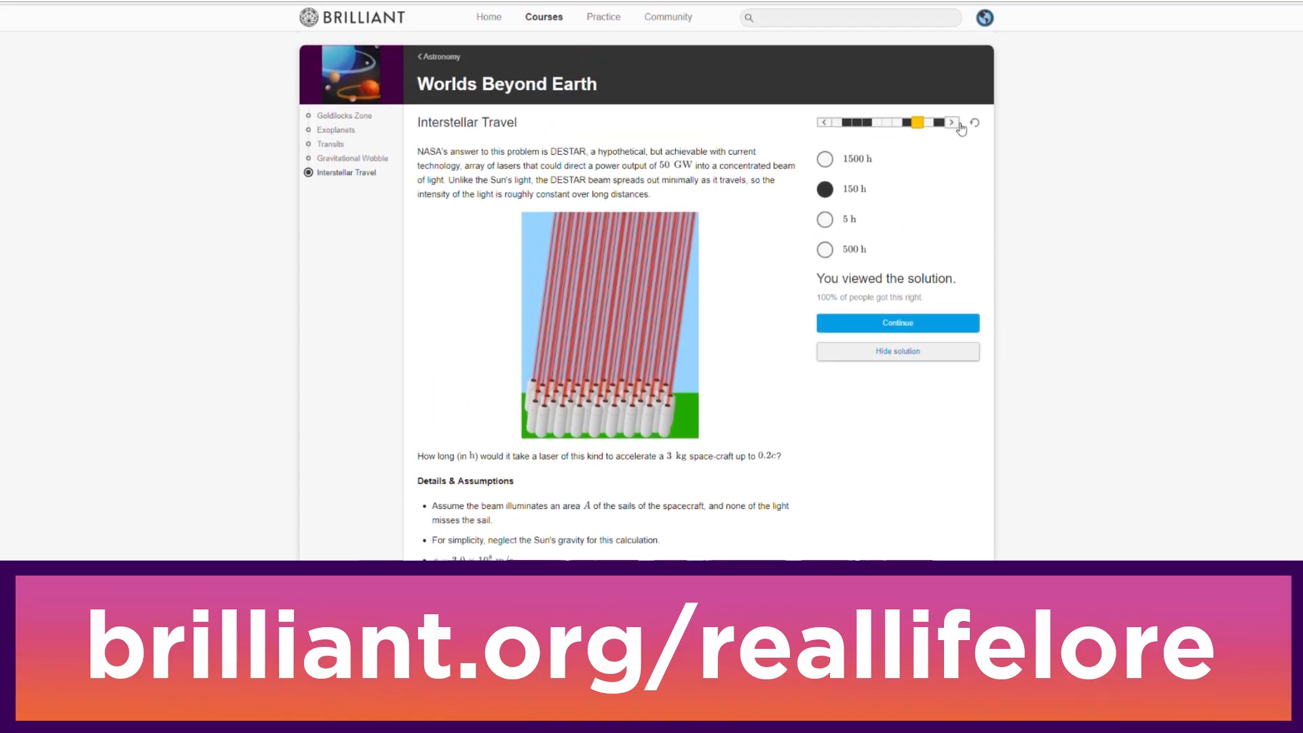
pyautogui.click(950, 123)
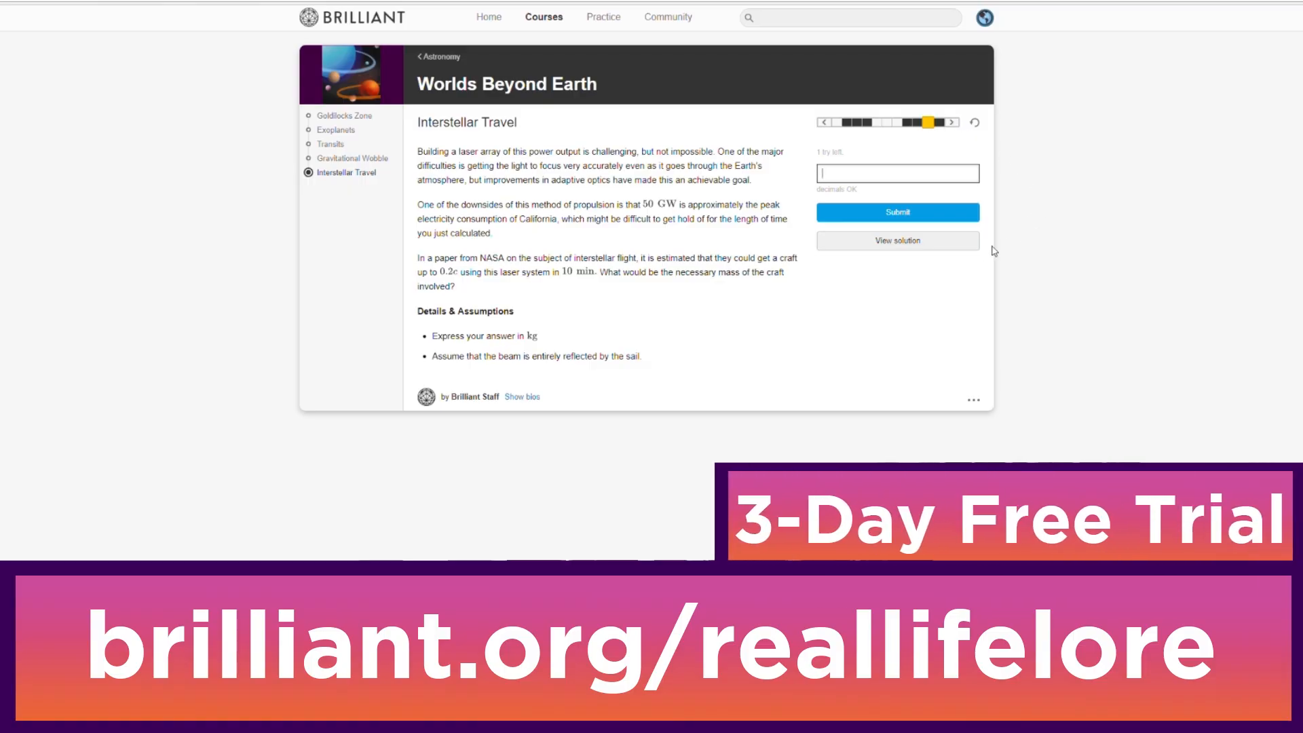
# Reveal and review the craft-mass question's 0.00333 kg solution.
pyautogui.click(897, 241)
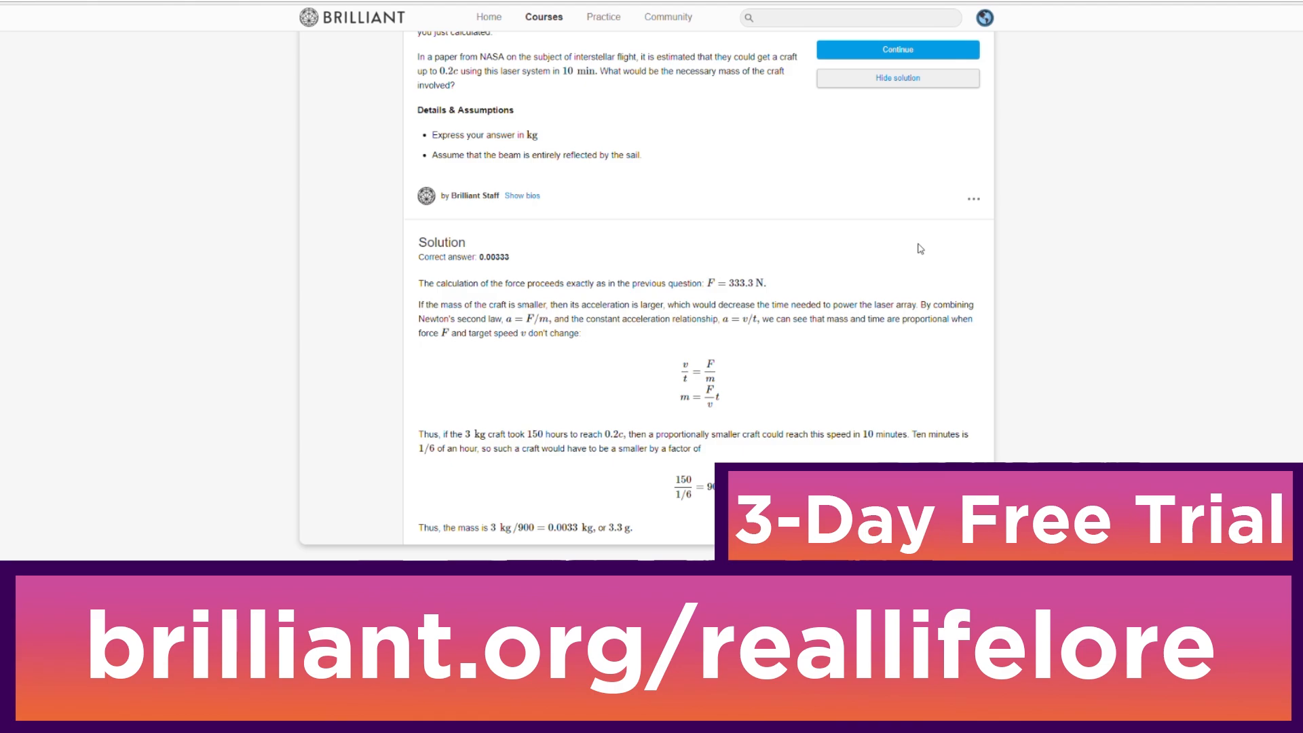
pyautogui.scroll(3)
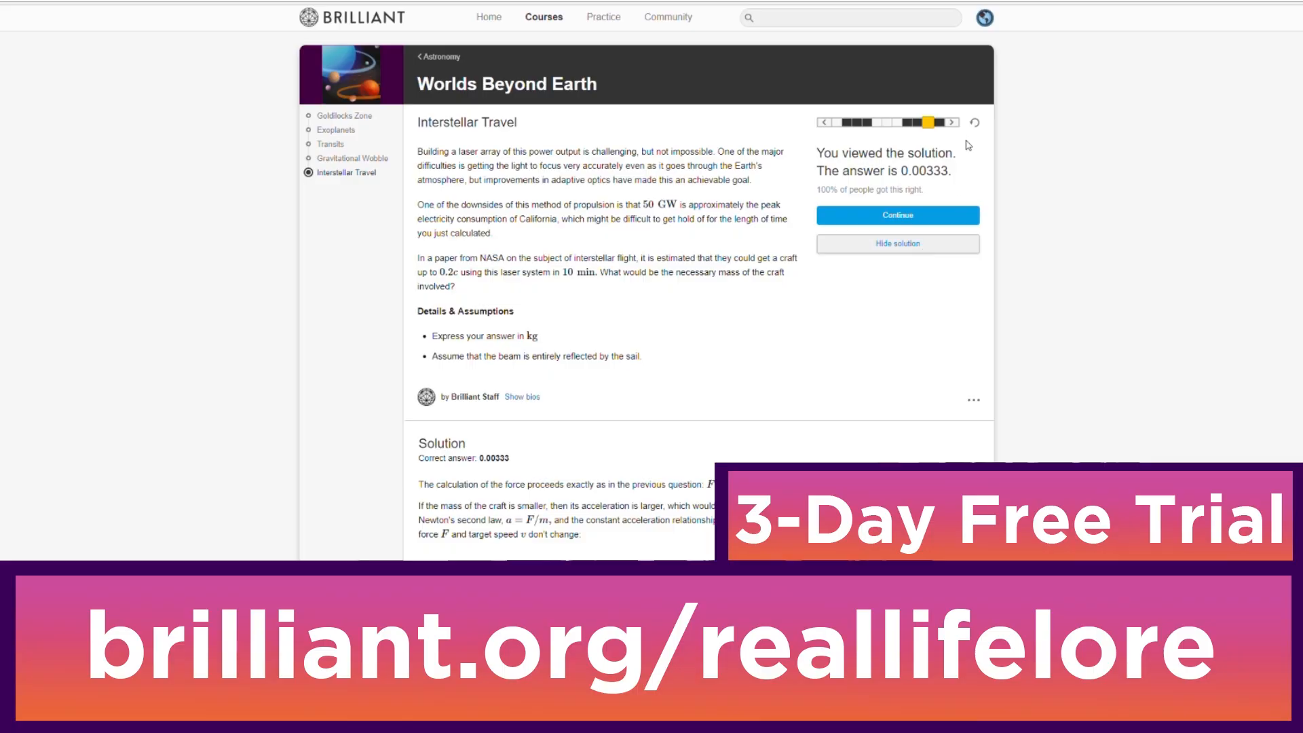